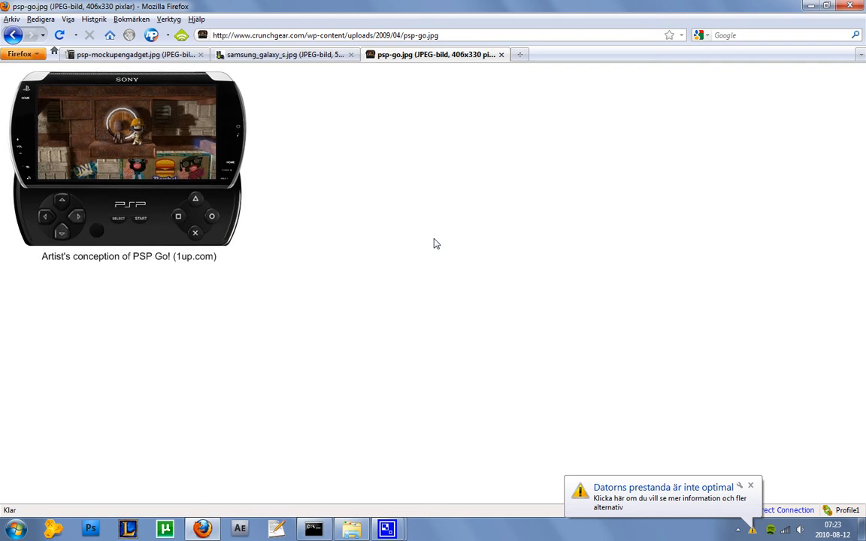
Compare the Samsung Galaxy S and PSP Go images, then view the Engadget PSP-style Android phone mockup
{"action": "left_click", "coordinate": [286, 54]}
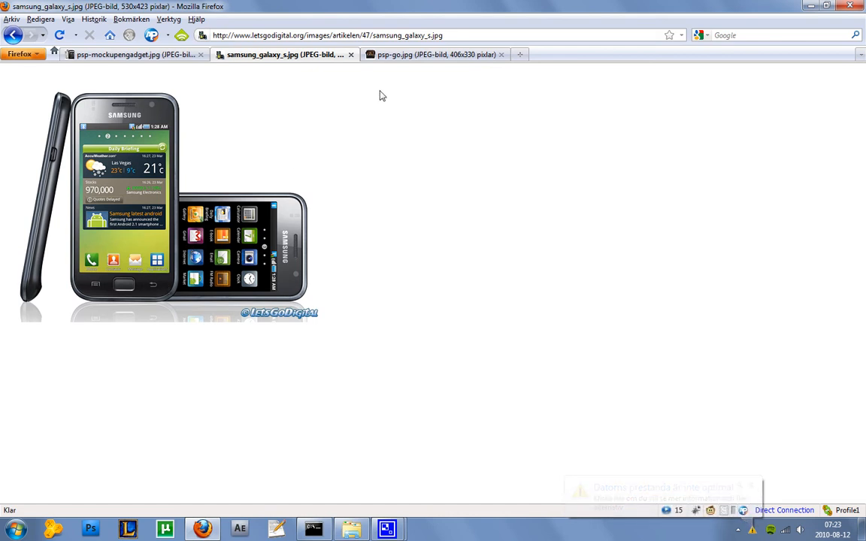
{"action": "left_click", "coordinate": [433, 54]}
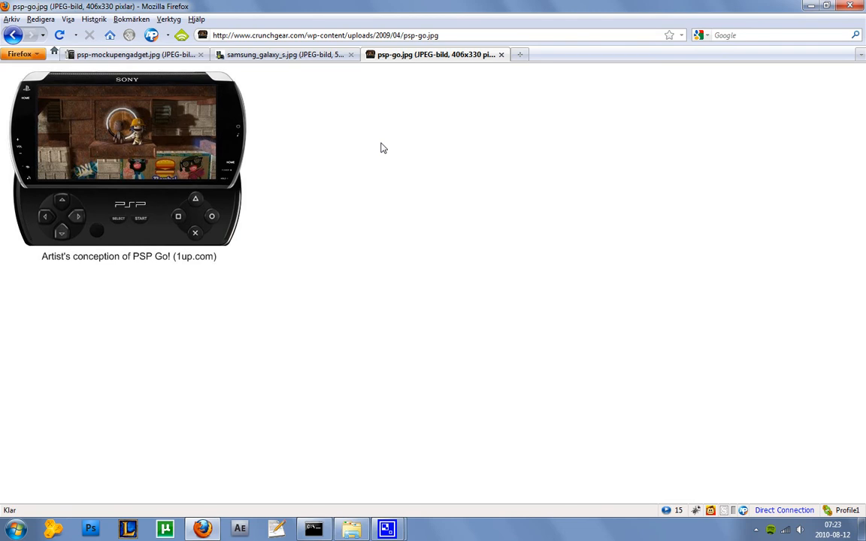
{"action": "mouse_move", "coordinate": [72, 231]}
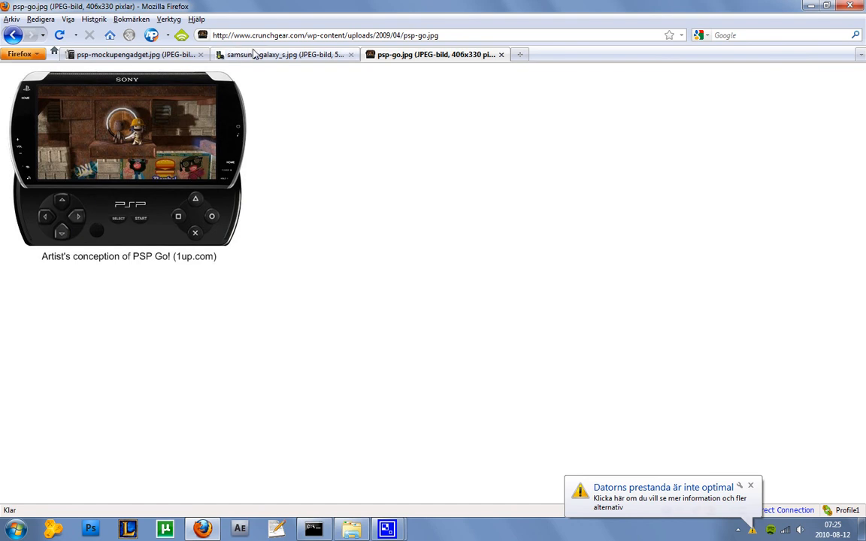
{"action": "left_click", "coordinate": [283, 54]}
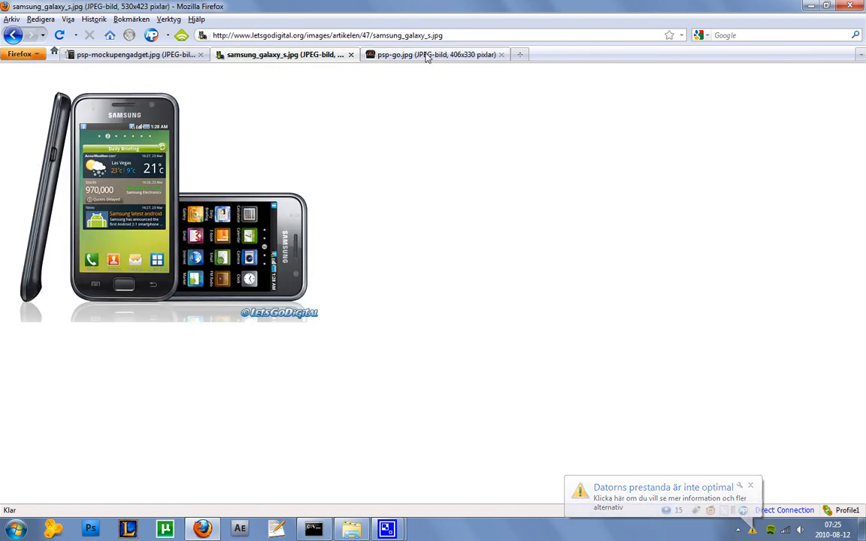
{"action": "left_click", "coordinate": [436, 54]}
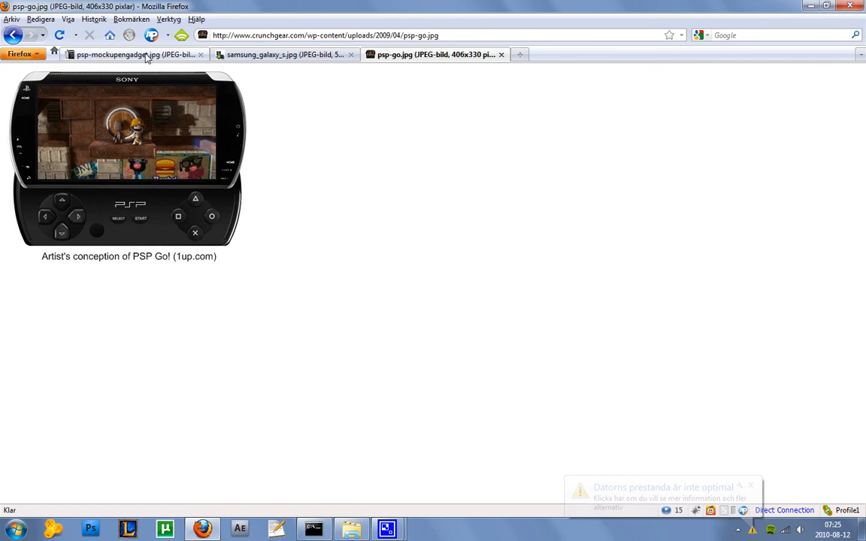
{"action": "left_click", "coordinate": [132, 54]}
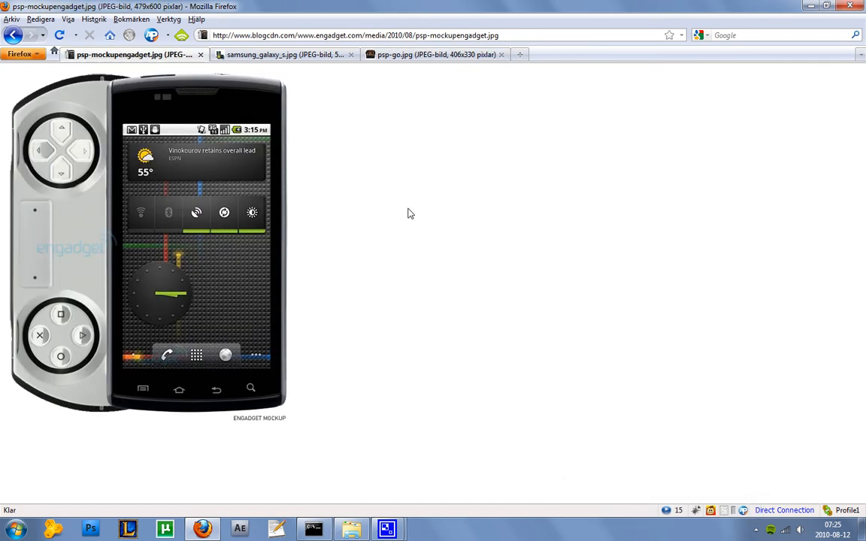
{"action": "mouse_move", "coordinate": [108, 234]}
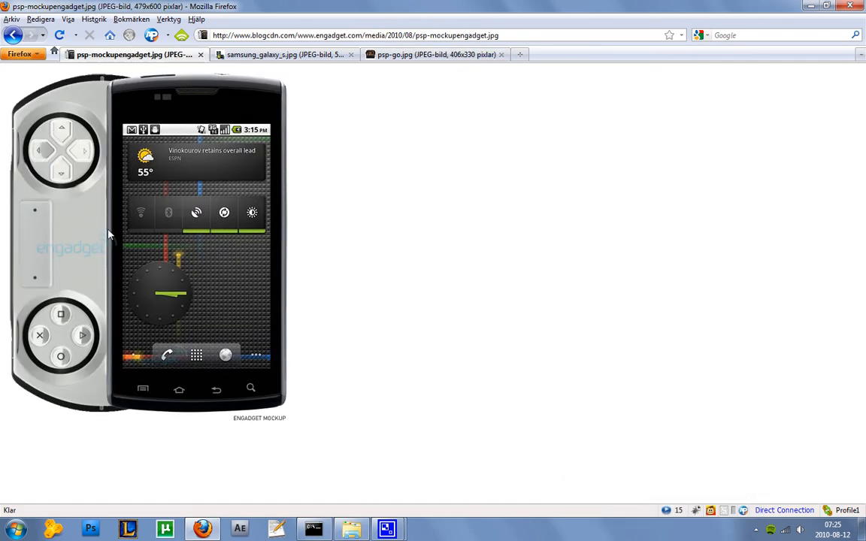
{"action": "mouse_move", "coordinate": [46, 218]}
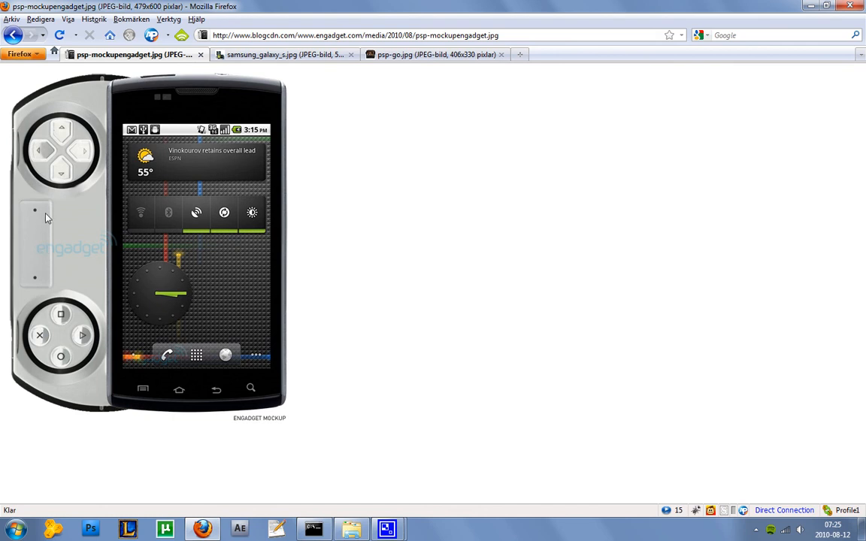
{"action": "mouse_move", "coordinate": [54, 270]}
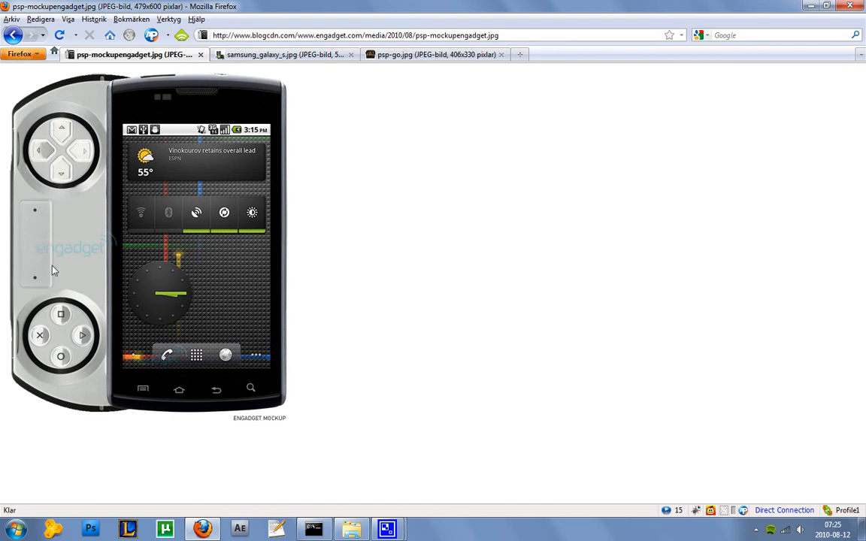